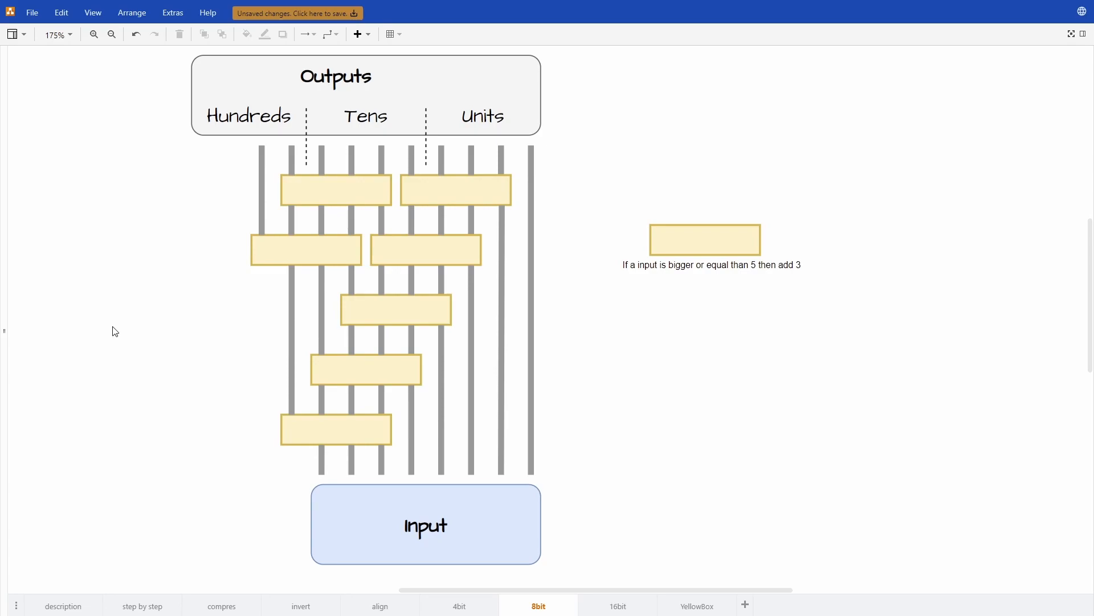
mouse_move(273, 478)
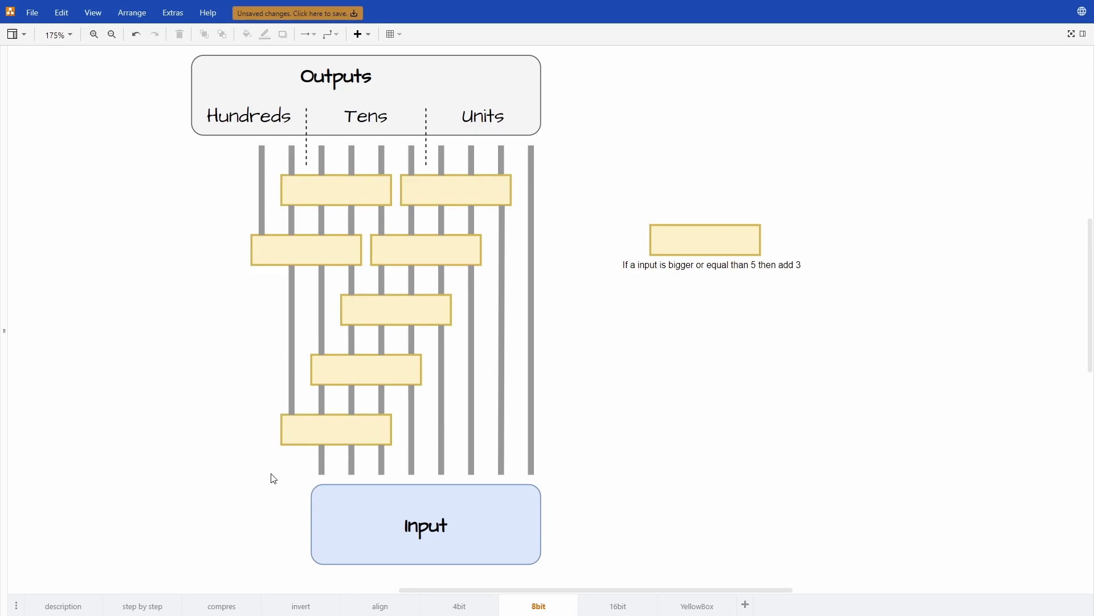
Select the short wires under the lowest add-3 block, then clear the selection.
left_click(425, 525)
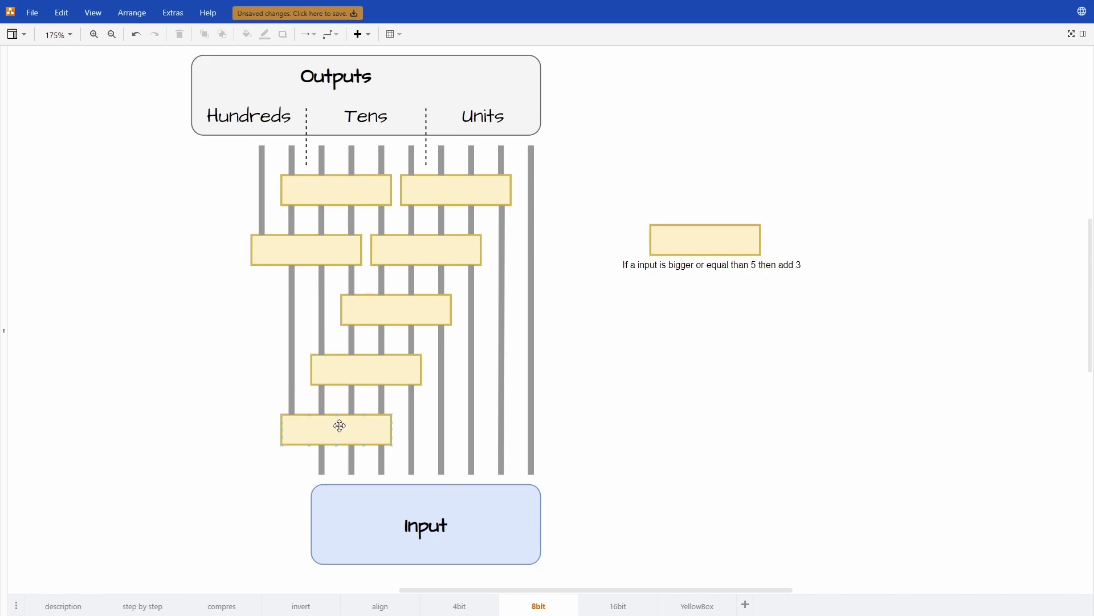
left_click(483, 116)
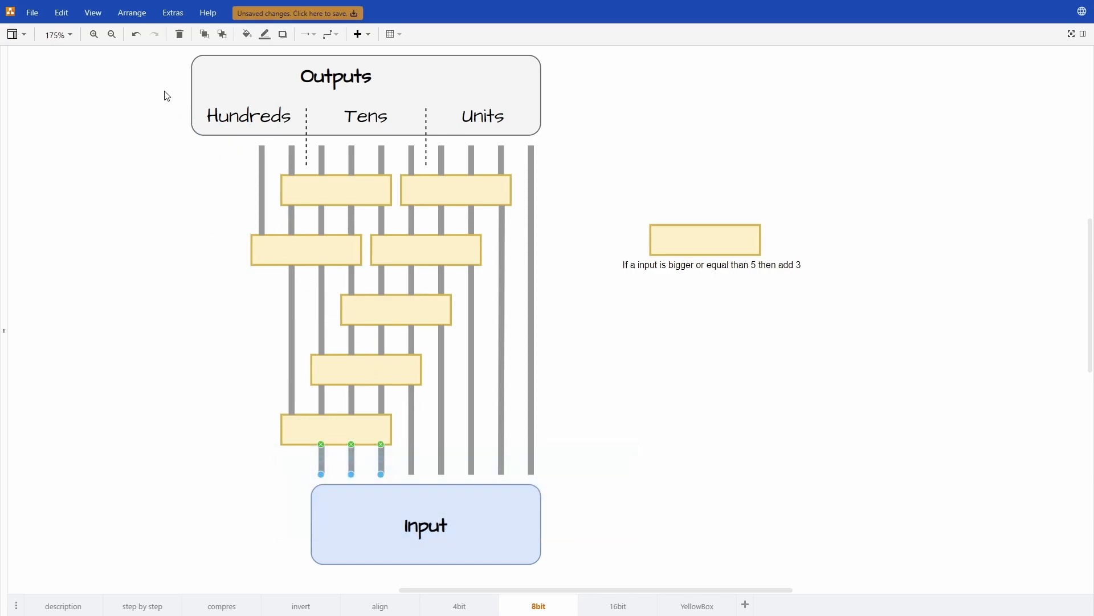
left_click(237, 454)
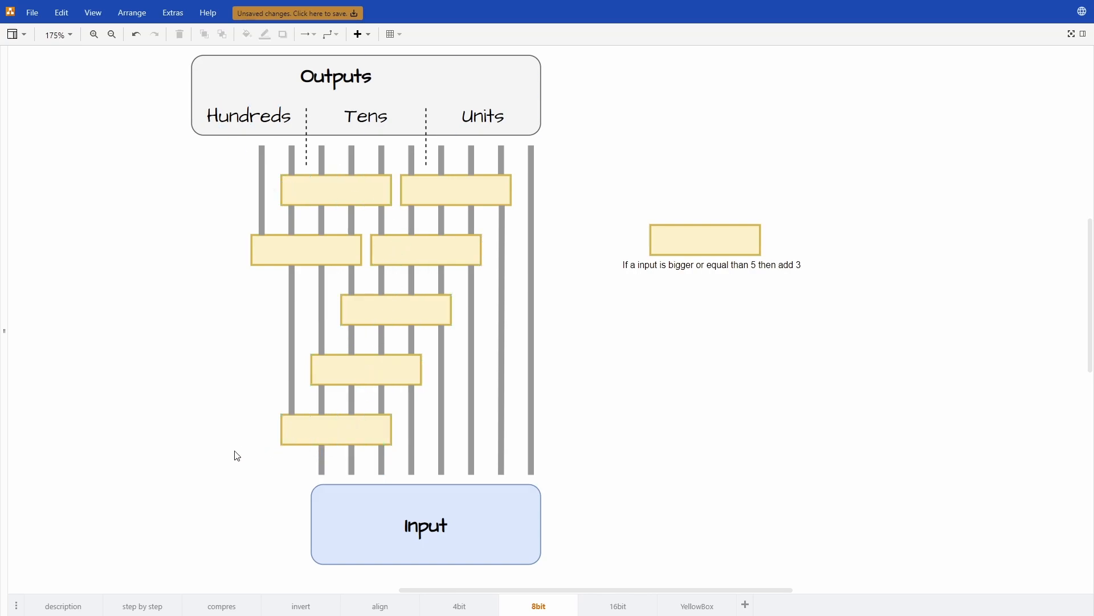
left_click(335, 429)
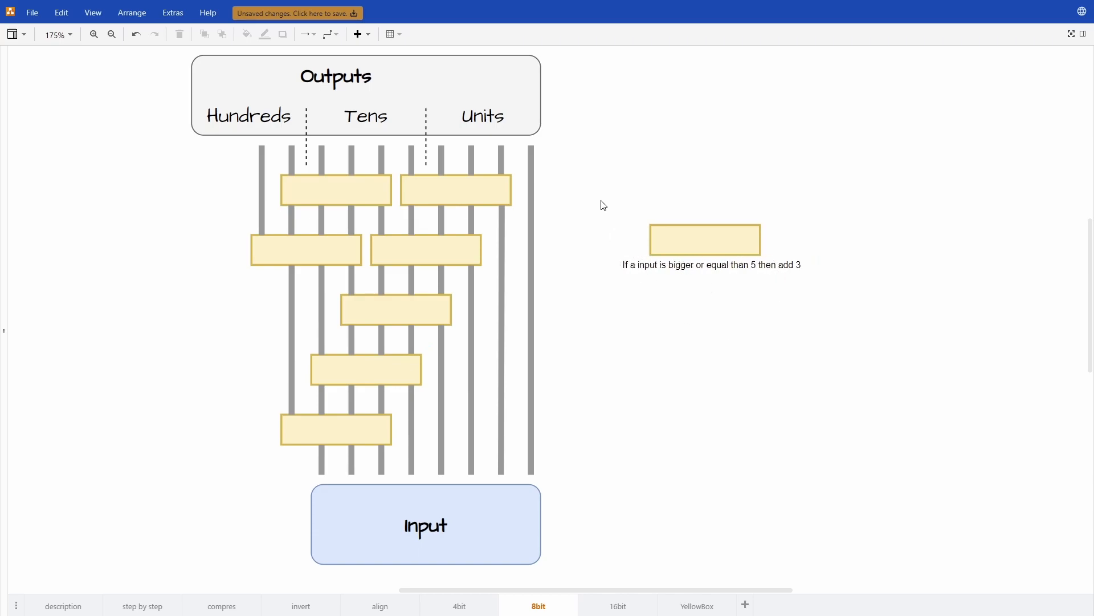
On the YellowBox page, edit the table digits for inputs 0, 4 and 5.
left_click(696, 606)
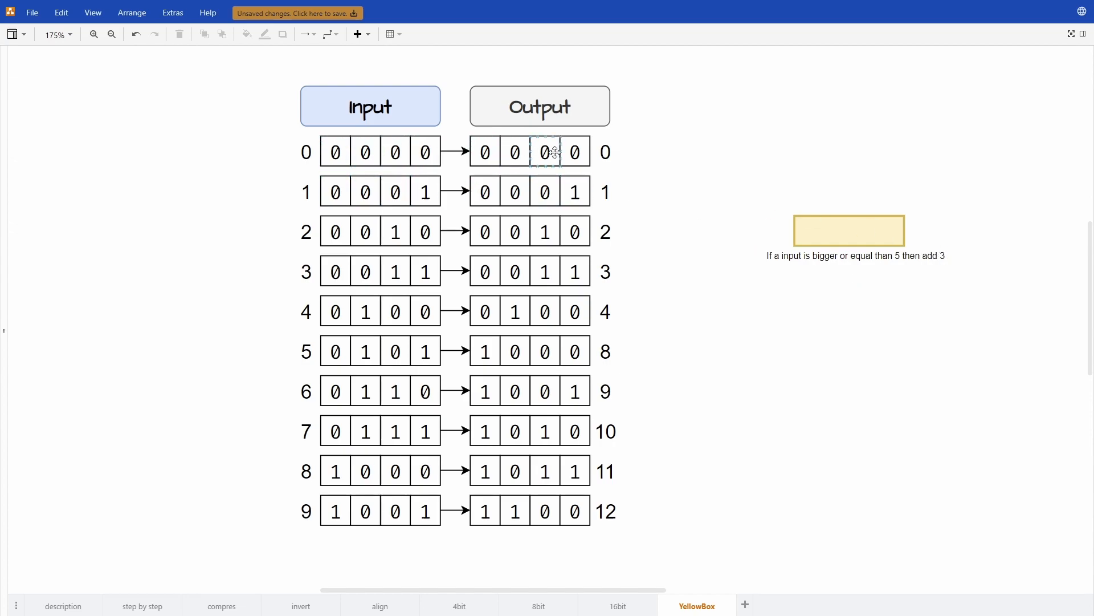
left_click(364, 152)
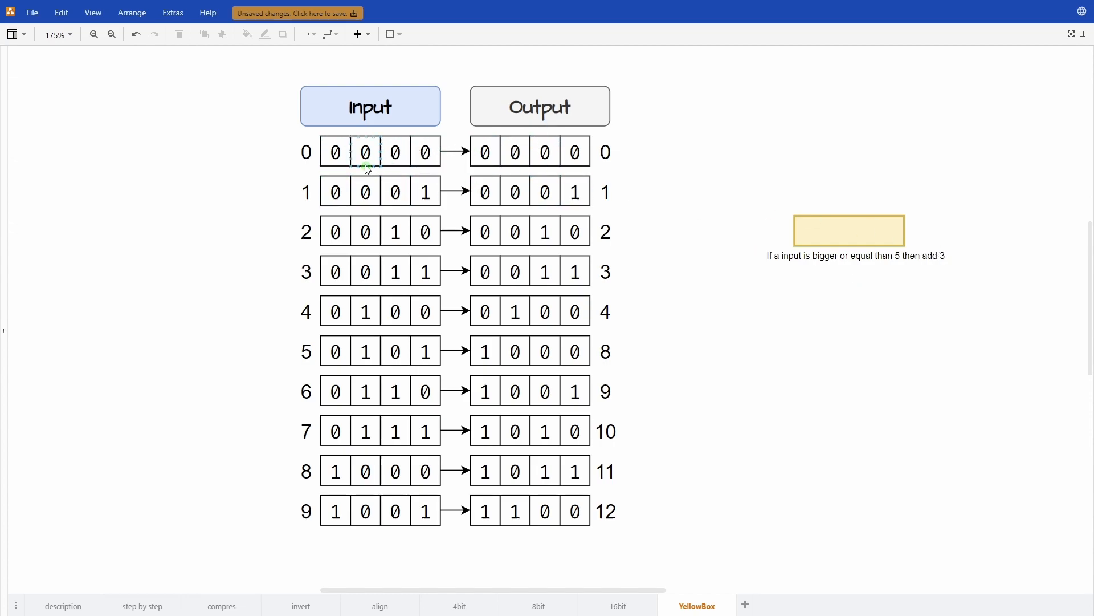
left_click(335, 311)
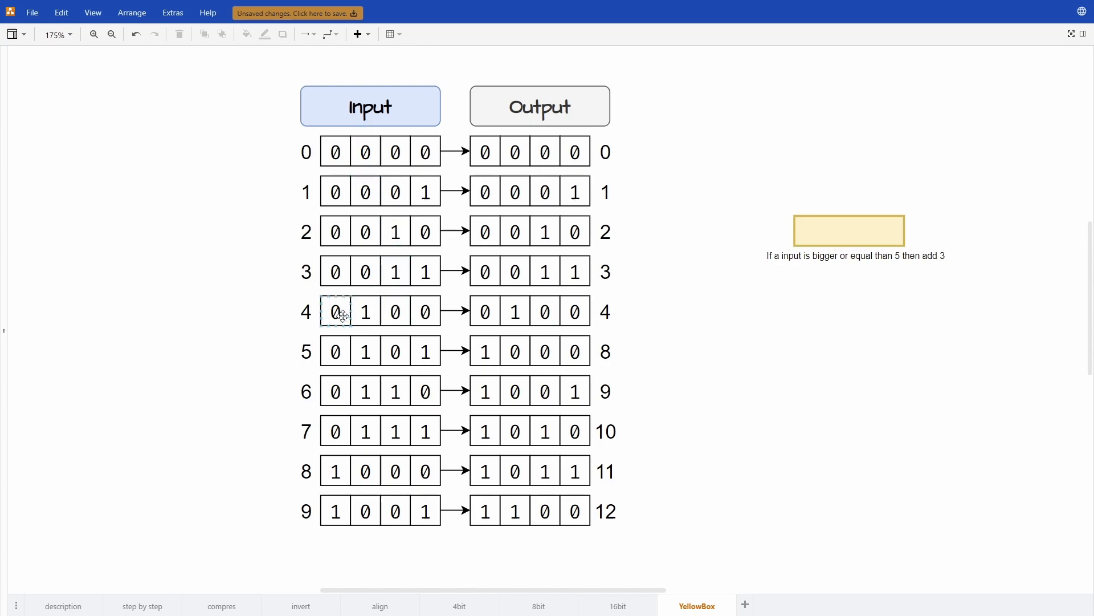
left_click(334, 350)
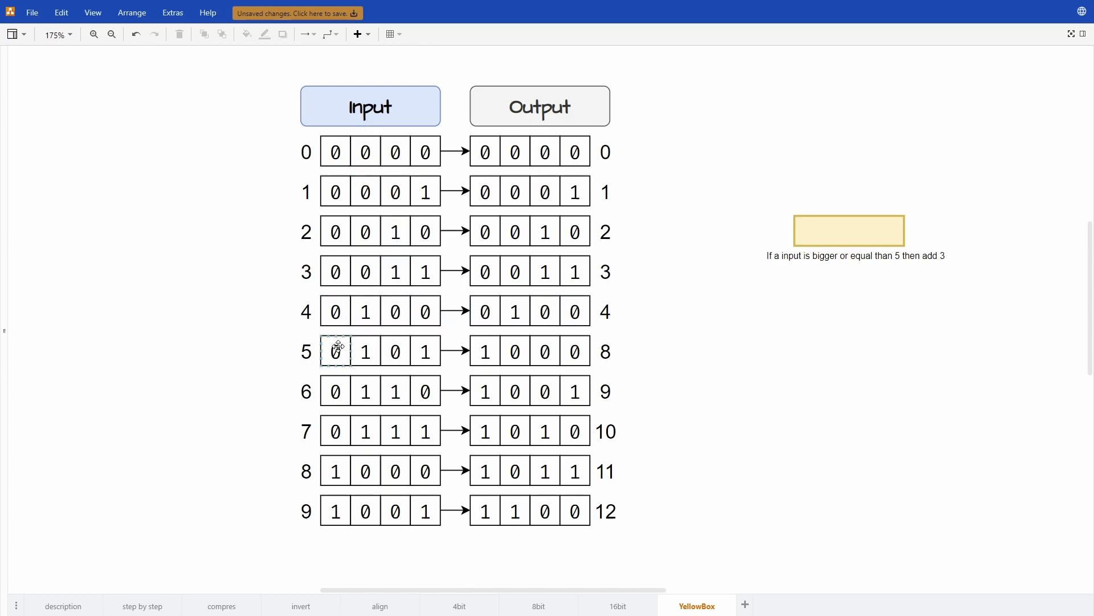
left_click(364, 351)
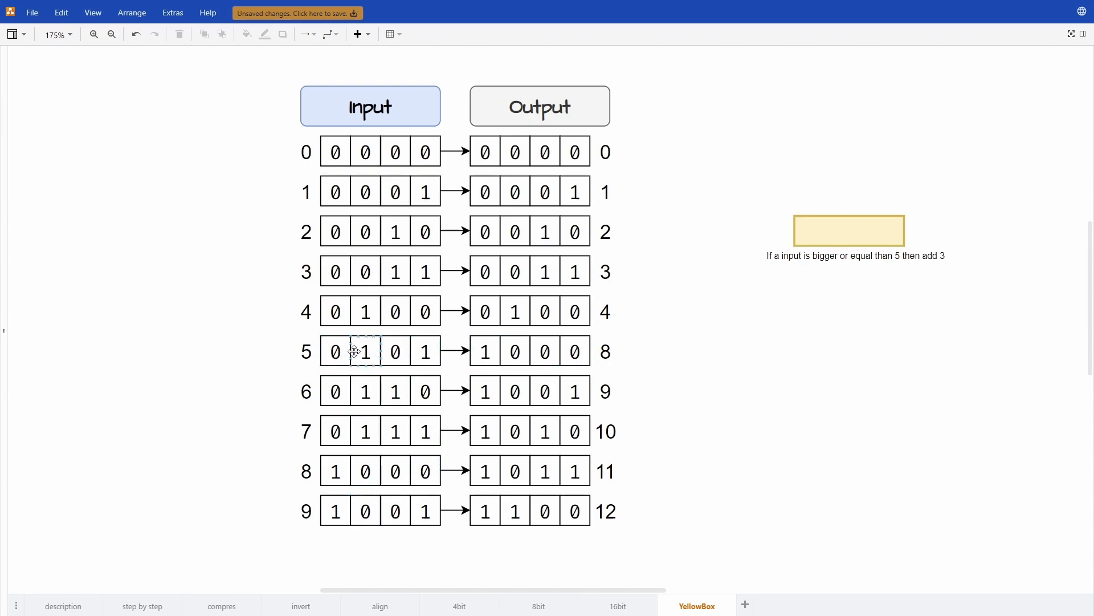
Fill the remaining output cells and add the note about adding 3 for inputs of 5 or more.
left_click(545, 391)
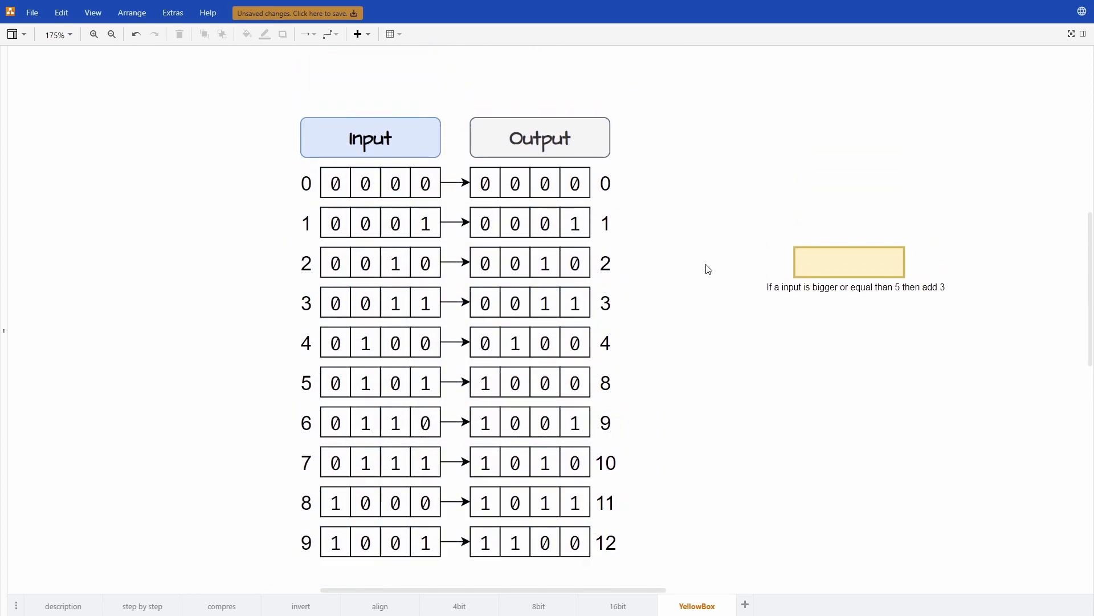
left_click(365, 183)
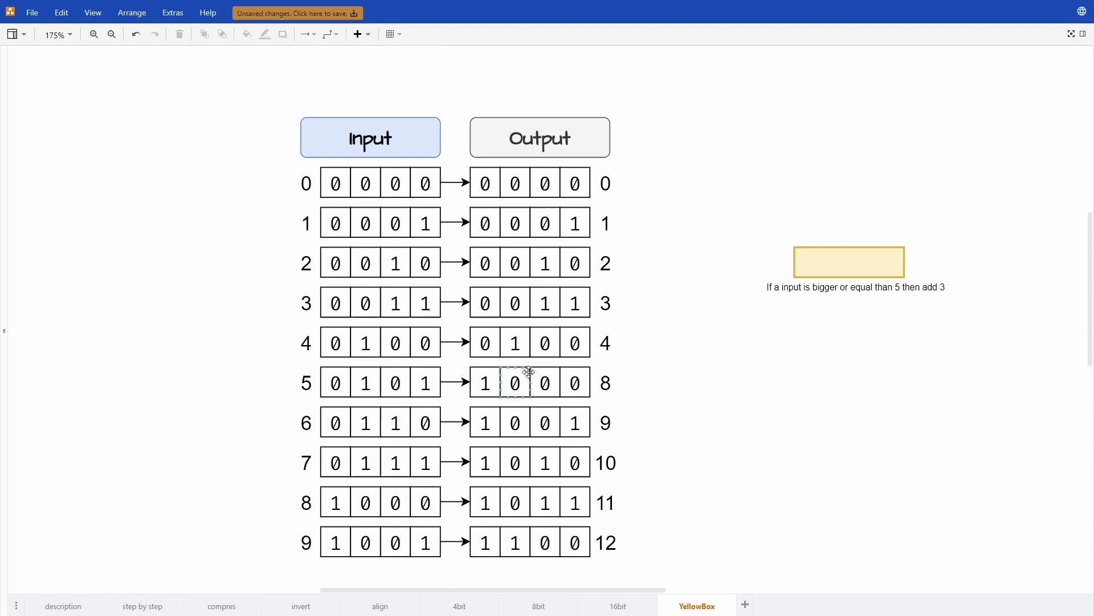
left_click(546, 542)
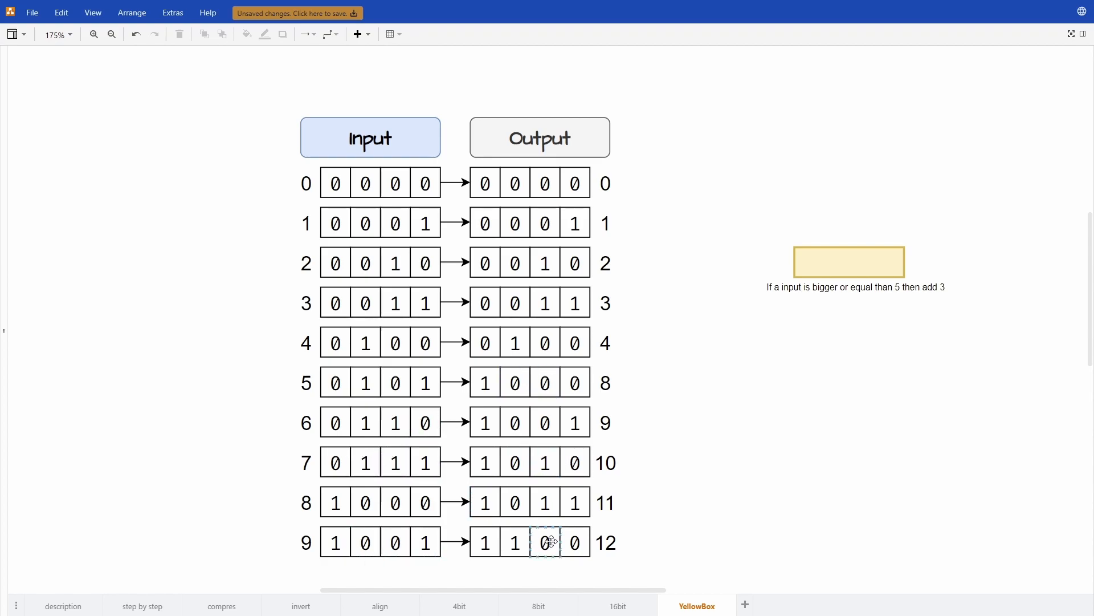
left_click(762, 511)
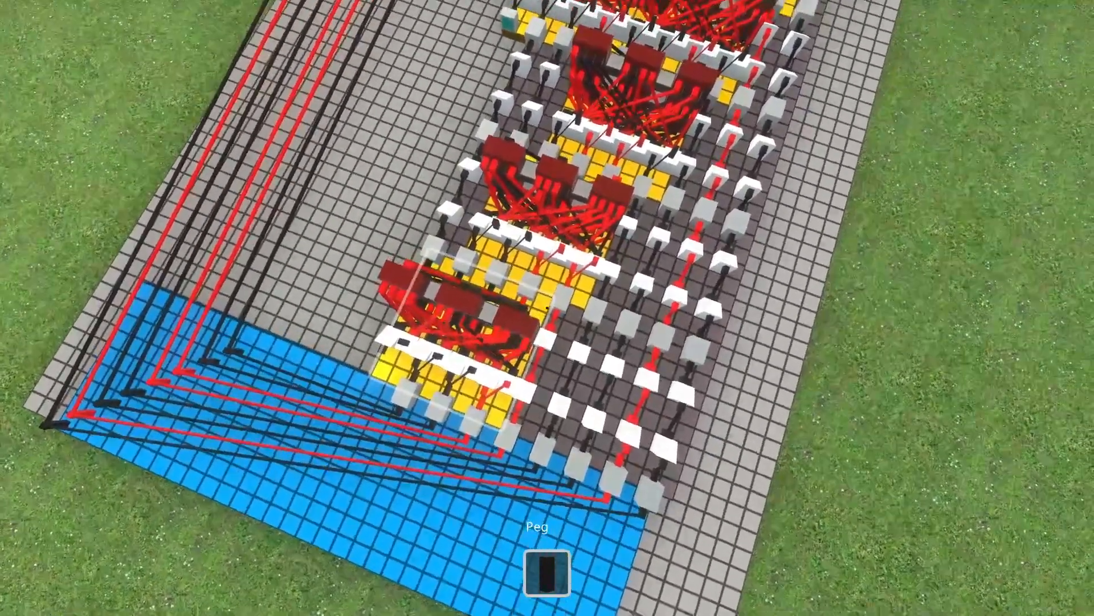
scroll("down", 3)
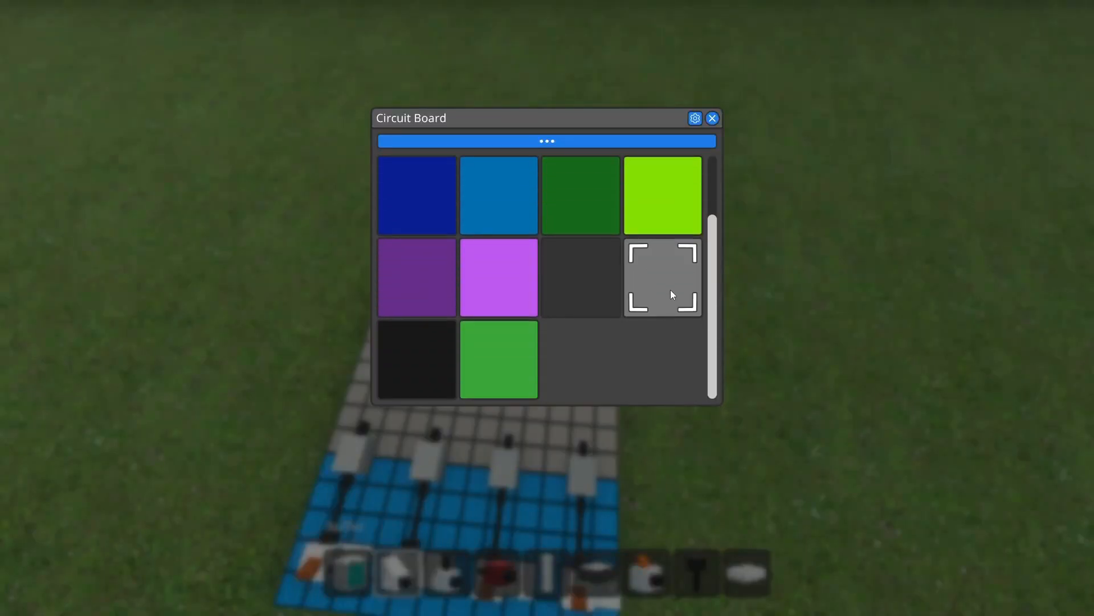
Pick the grey colour swatch for the new add-3 circuit board.
left_click(711, 118)
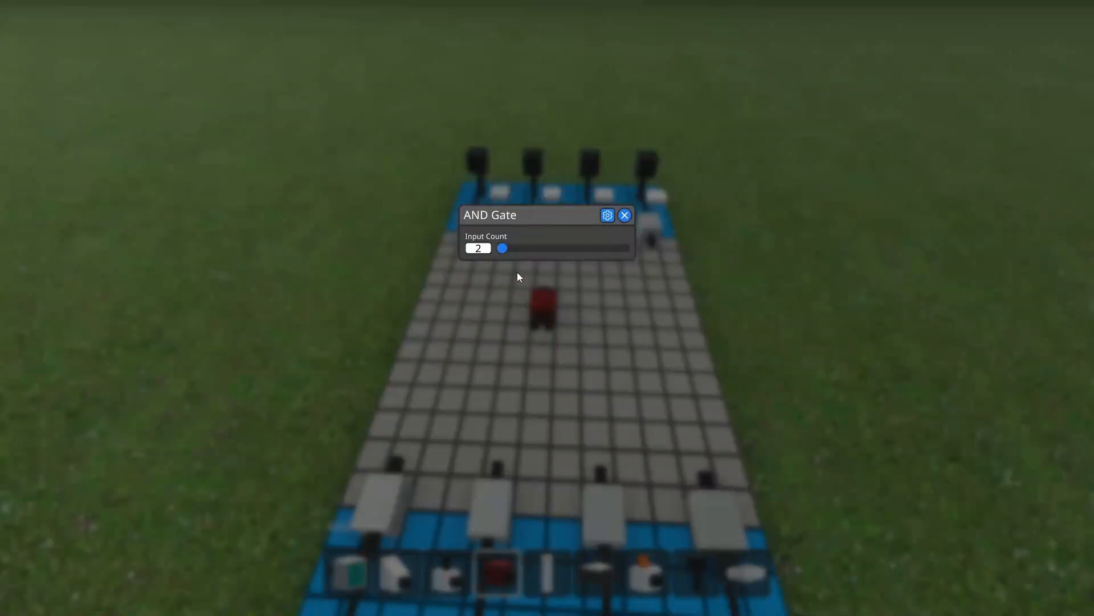
Raise the AND gate's input count to 4 and close its settings.
left_click_drag(503, 247, 623, 248)
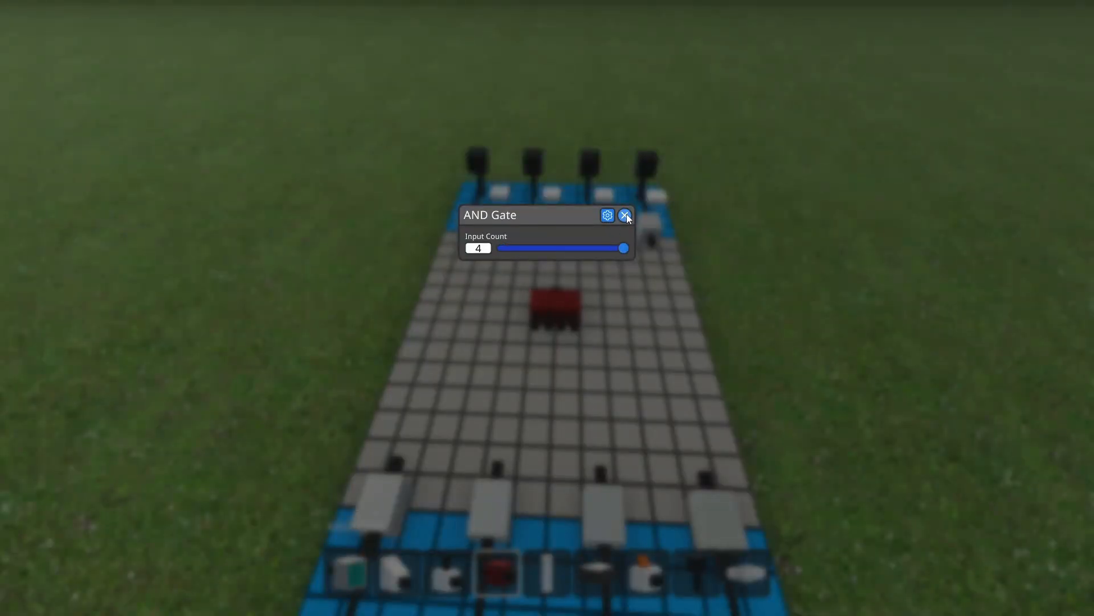
left_click(624, 215)
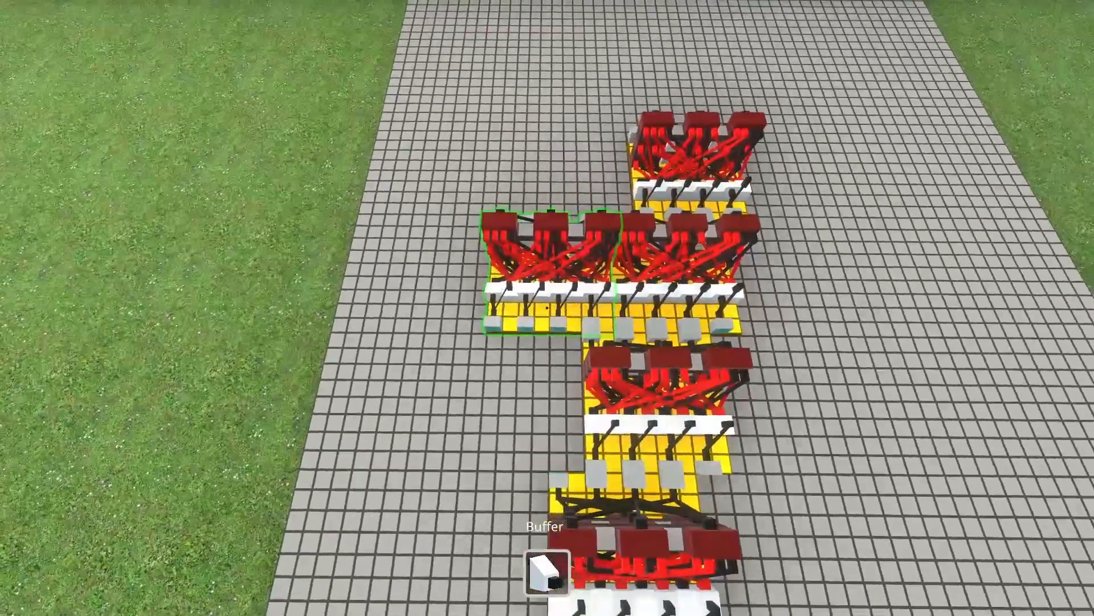
Scroll over the staircase of add-3 stages and buffer rows, then click into the layout.
scroll("down", 3)
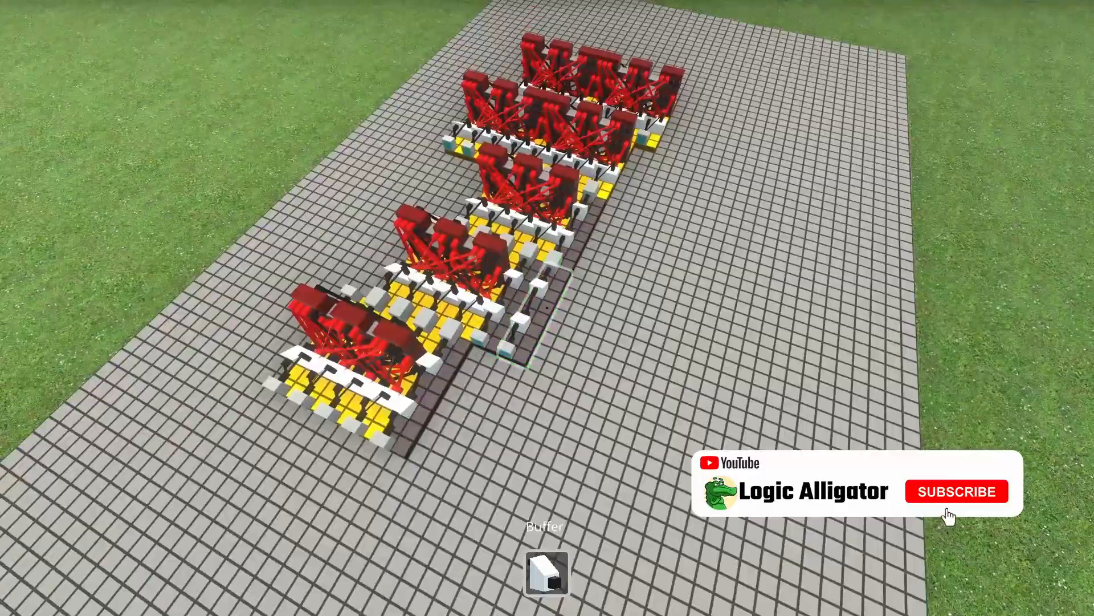
left_click(956, 490)
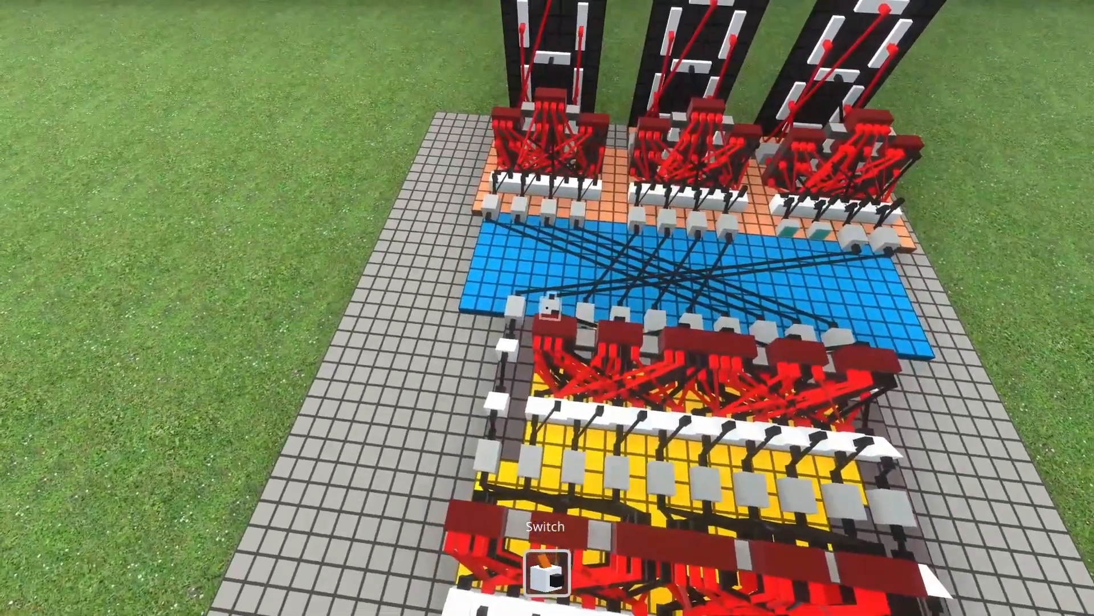
Scroll down to the eight input switches on the blue board at the converter's input end.
scroll("down", 3)
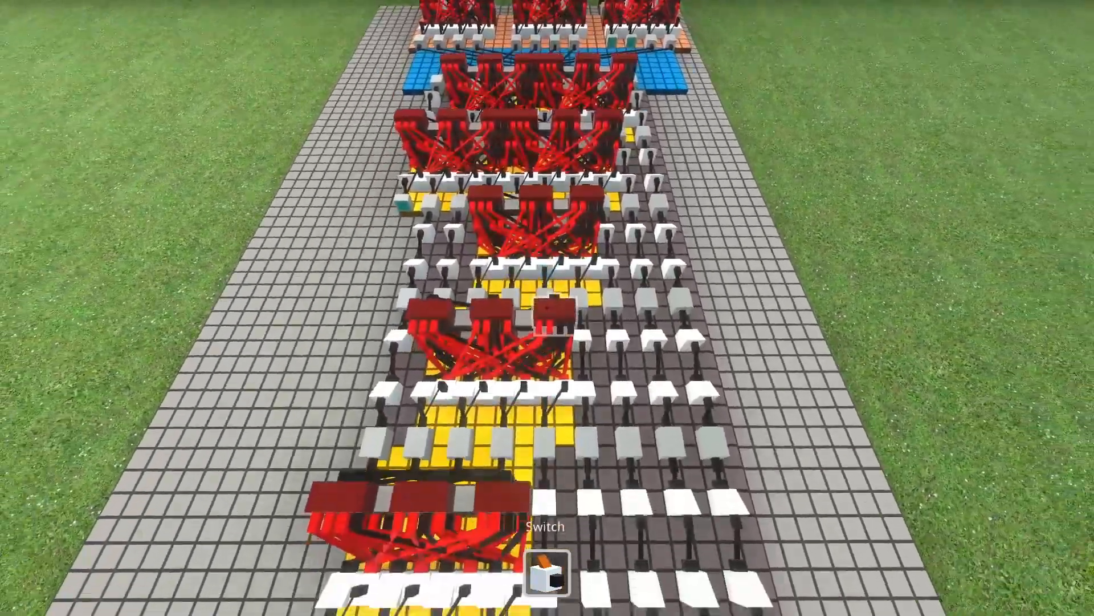
scroll("down", 3)
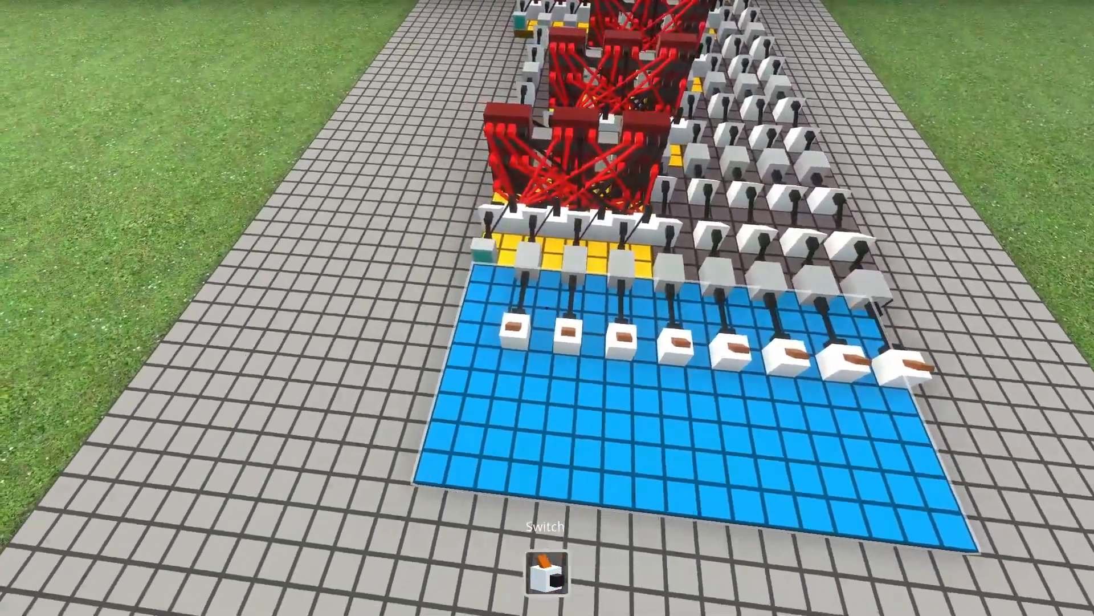